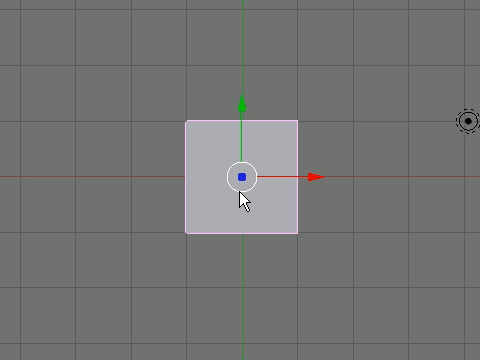
mouse_move(244, 196)
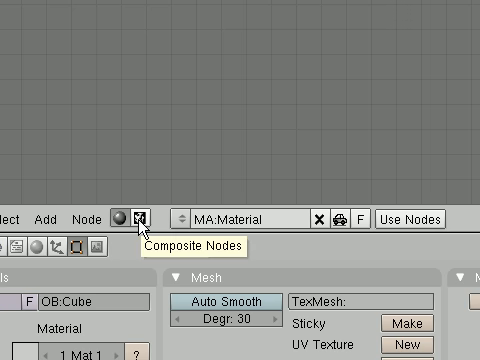
mouse_move(142, 226)
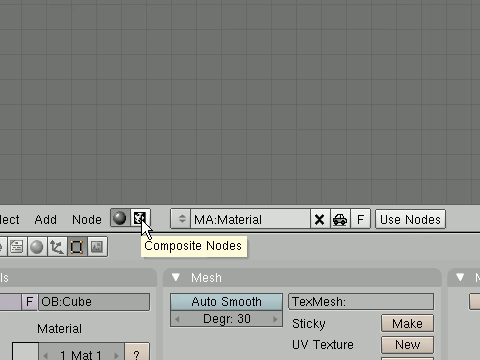
Step: Set the Node Editor to Composite Nodes and enable Use Nodes for the scene
left_click(140, 216)
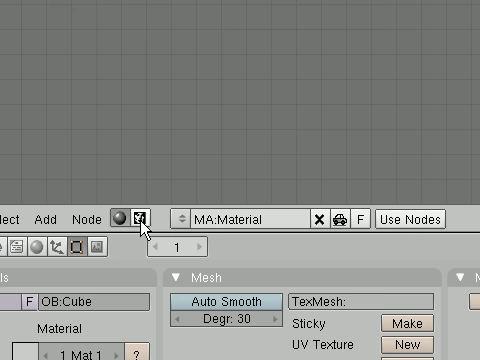
left_click(146, 218)
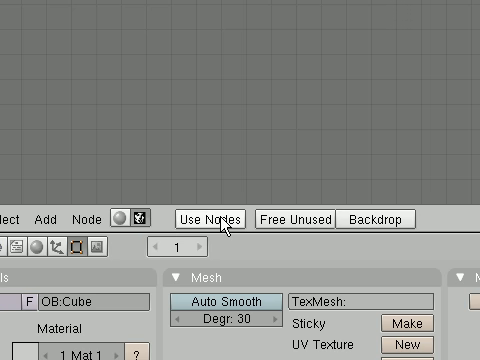
mouse_move(208, 218)
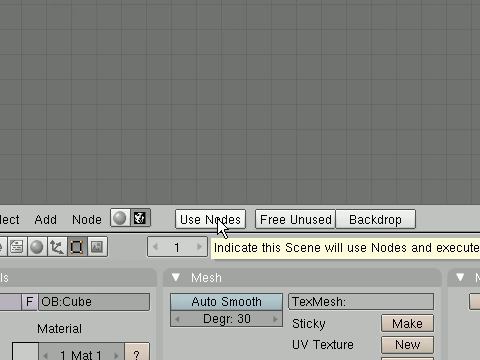
left_click(204, 216)
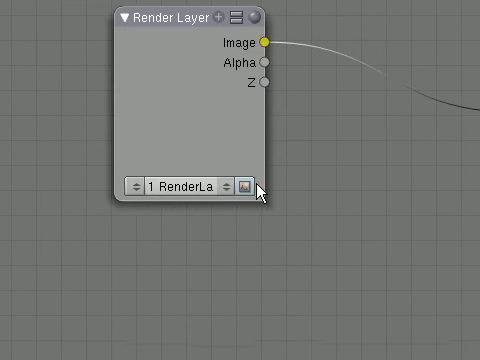
mouse_move(246, 188)
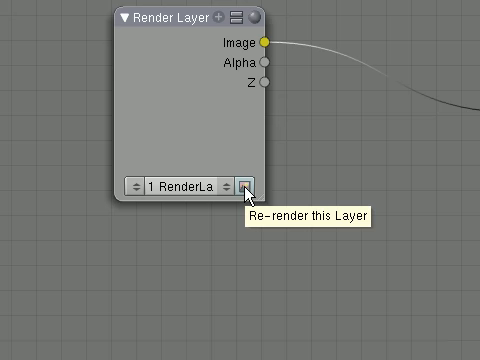
Step: Re-render the layer so the Render Layer node shows the cube preview
left_click(246, 188)
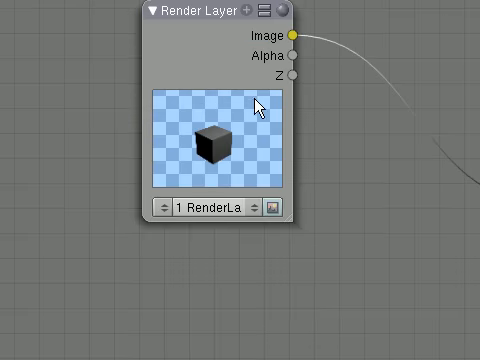
mouse_move(268, 102)
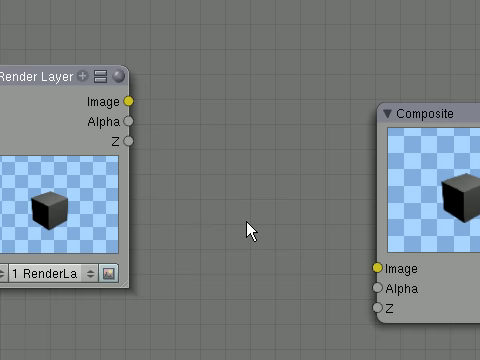
mouse_move(308, 248)
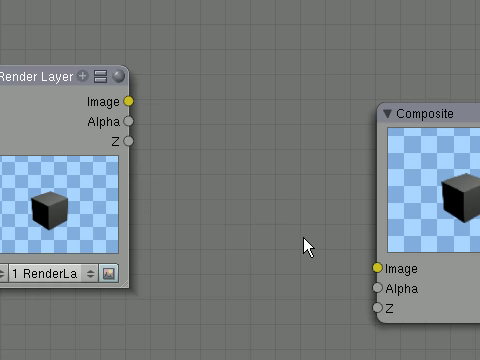
mouse_move(136, 104)
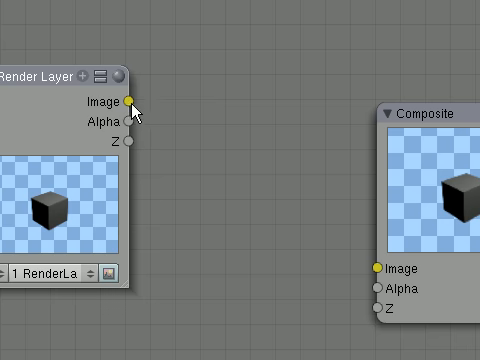
Step: Link the Render Layer Image output into the Composite node's Image input
left_click_drag(130, 100, 210, 168)
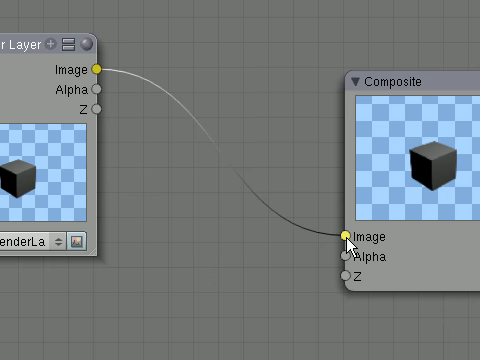
mouse_move(348, 236)
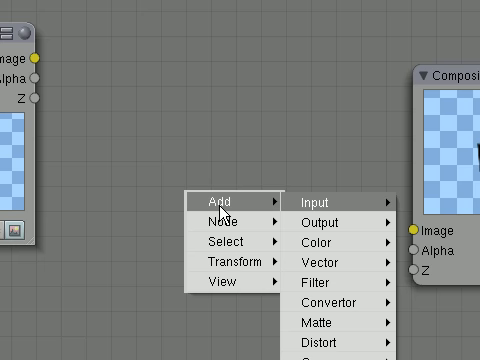
mouse_move(330, 194)
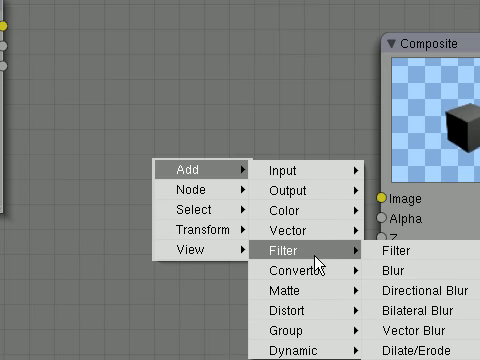
Step: Add a Blur filter node fed by the Render Layer's Image output
left_click(402, 268)
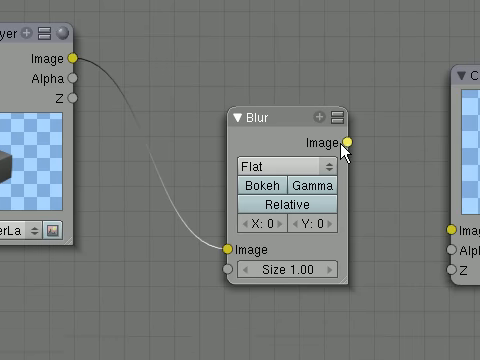
mouse_move(348, 148)
type("9")
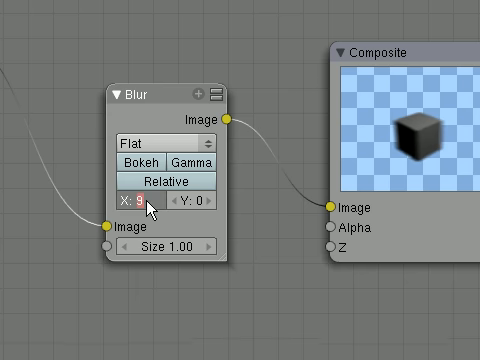
Step: Set the Blur node's X and Y amounts to 10, softening the cube in Composite
left_click(138, 204)
type("0")
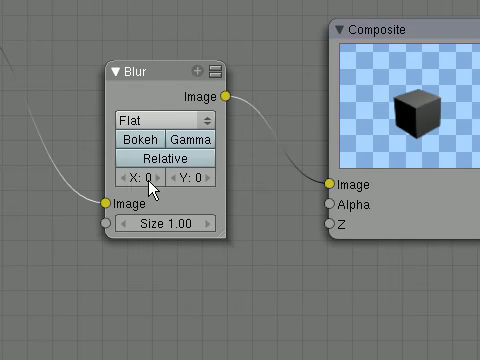
left_click(140, 180)
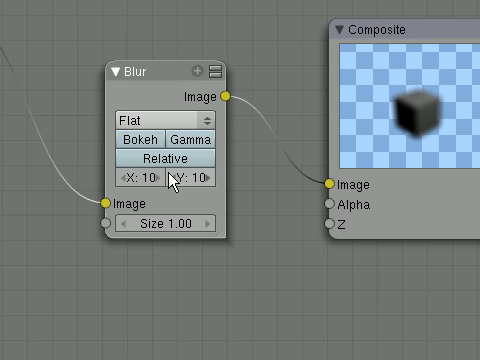
mouse_move(158, 184)
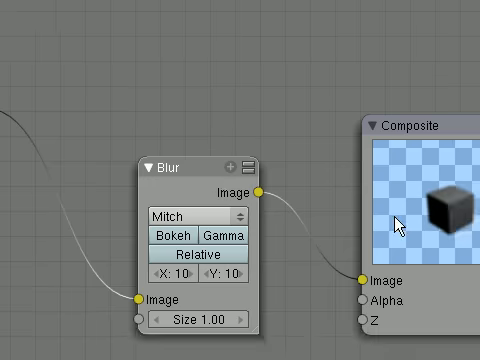
Step: Change the Blur node's filter type, giving a much heavier blur on the cube
left_click(196, 216)
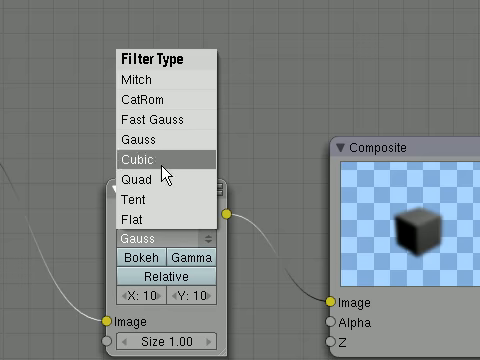
left_click(146, 160)
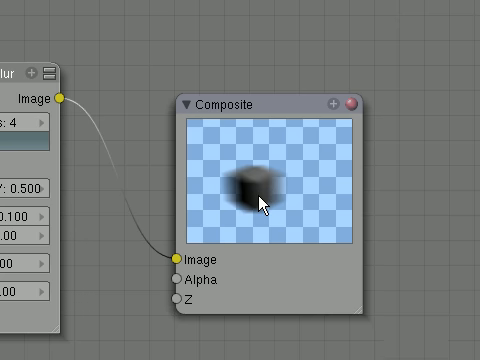
mouse_move(264, 204)
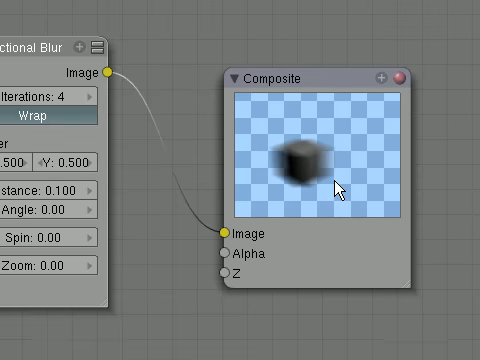
mouse_move(332, 186)
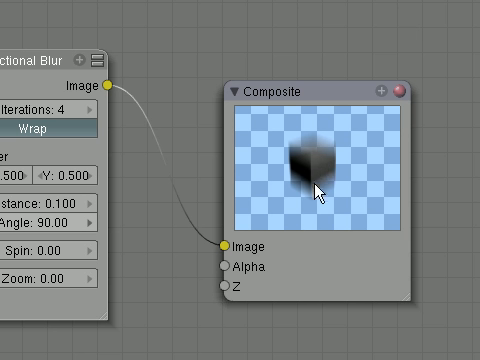
mouse_move(320, 196)
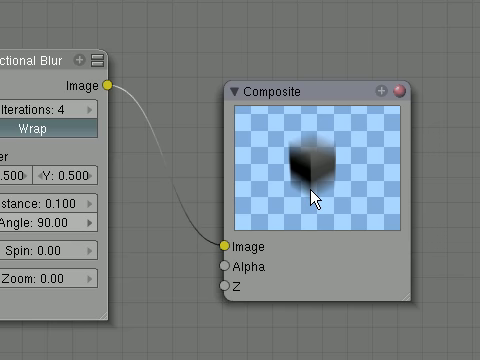
mouse_move(228, 224)
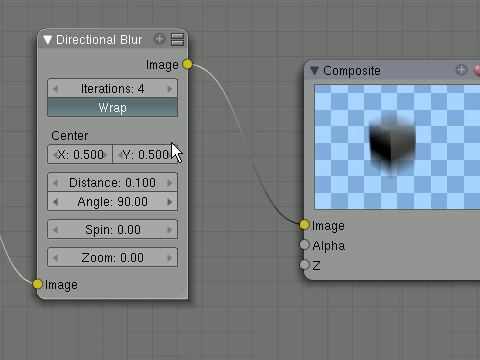
mouse_move(290, 136)
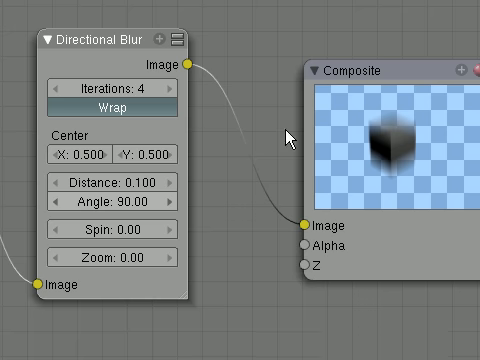